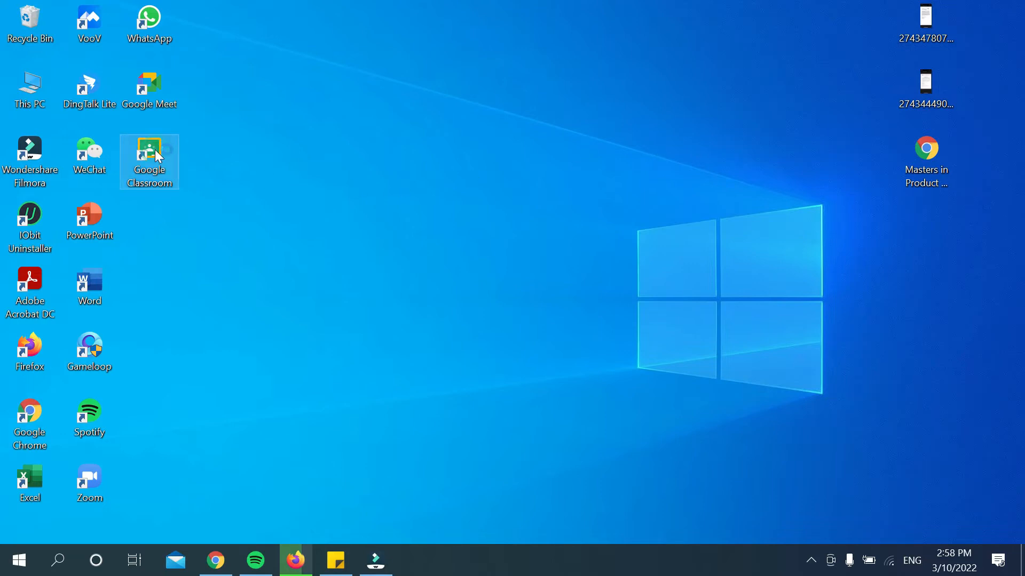
Launch the Google Classroom app from its desktop shortcut
double_click(149, 154)
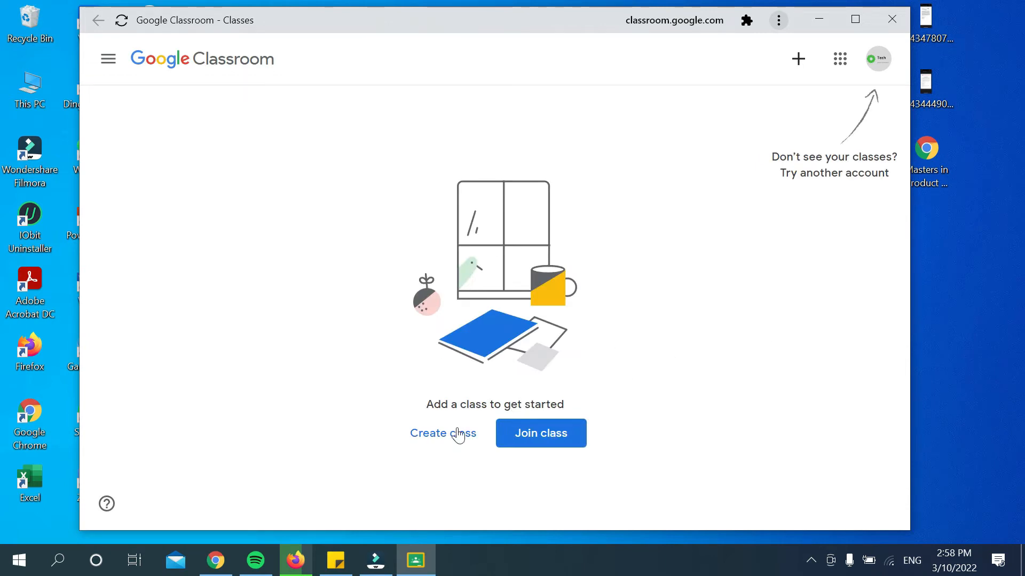
mouse_move(108, 59)
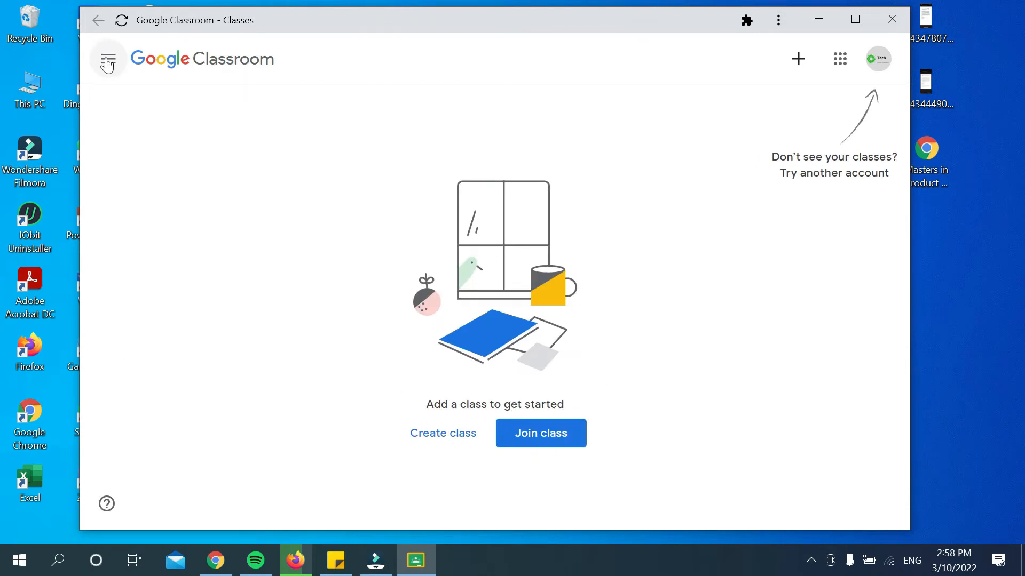
Review the Classroom Settings page for a delete option via the navigation menu
click(108, 59)
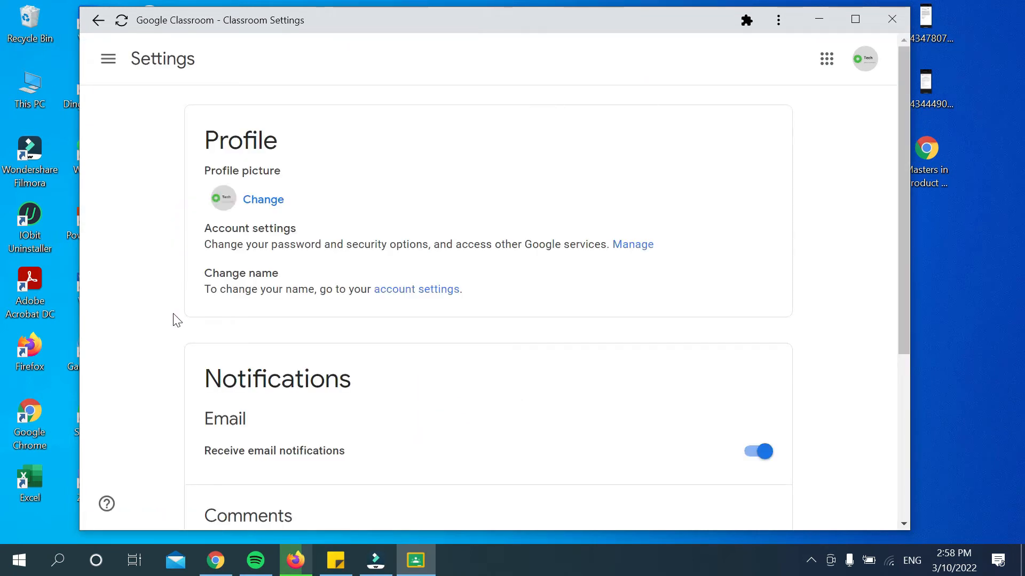
scroll(down, 3)
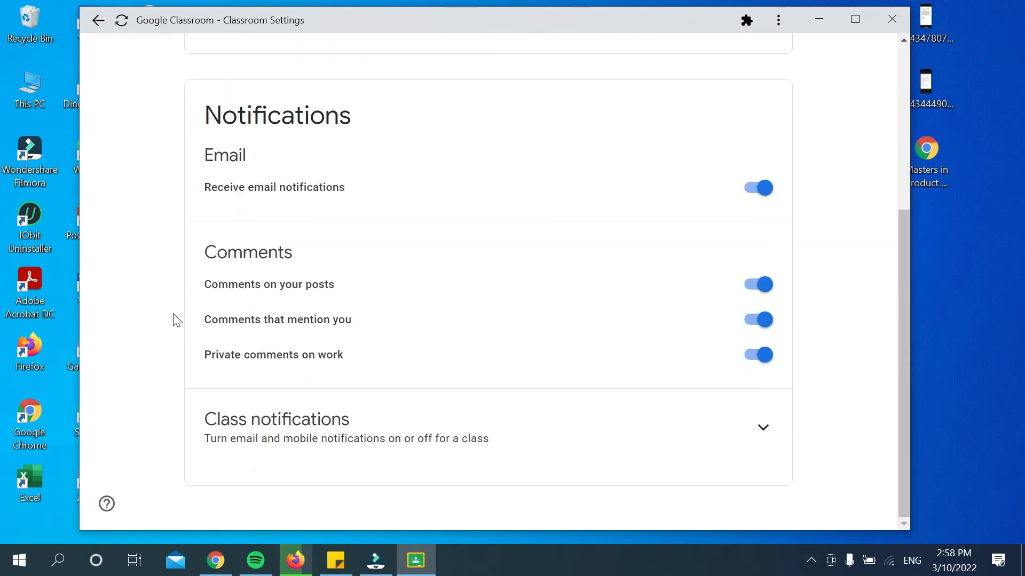
scroll(up, 3)
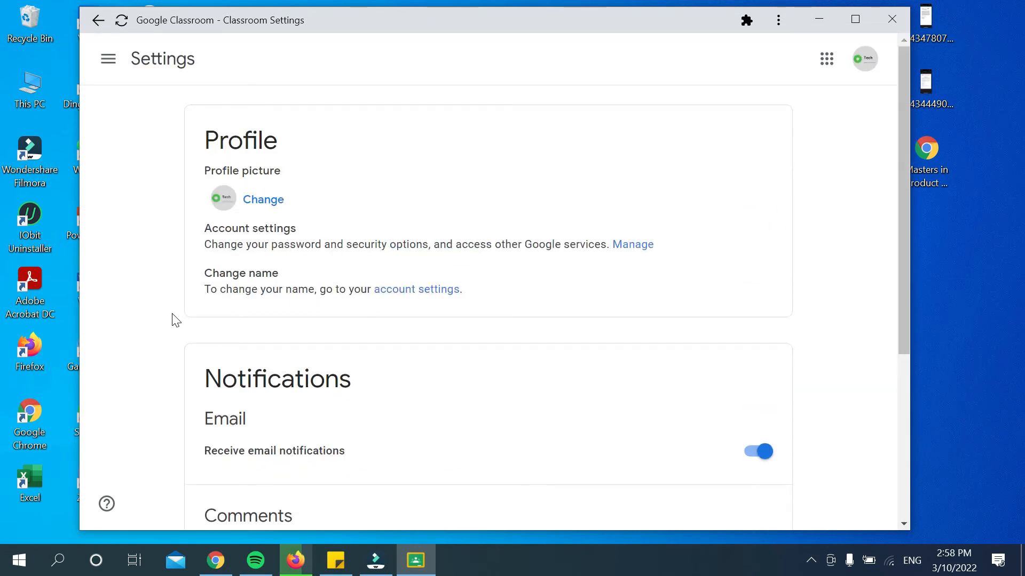
mouse_move(343, 118)
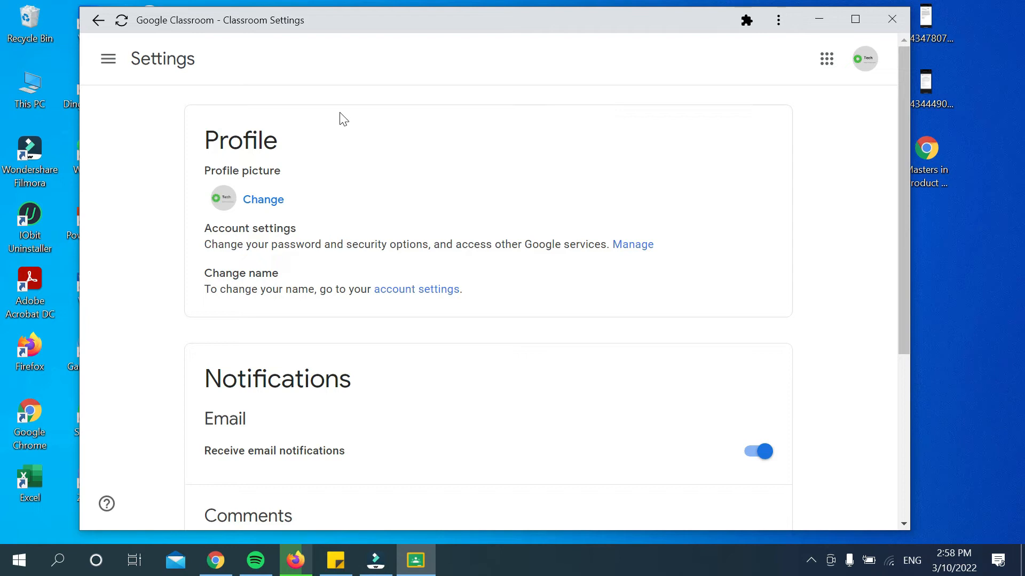
mouse_move(764, 161)
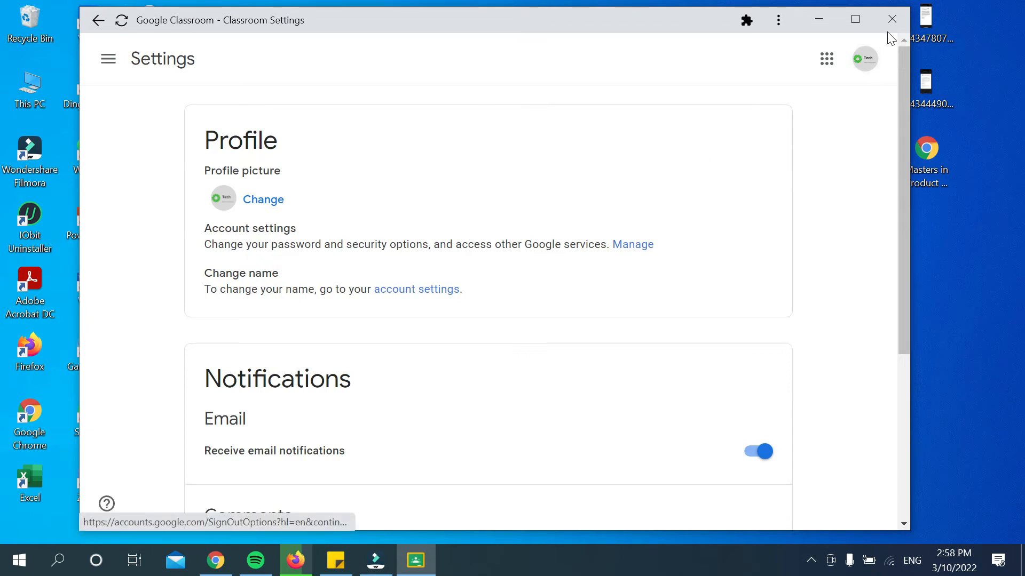
Close the Classroom window and select its desktop shortcut
click(890, 19)
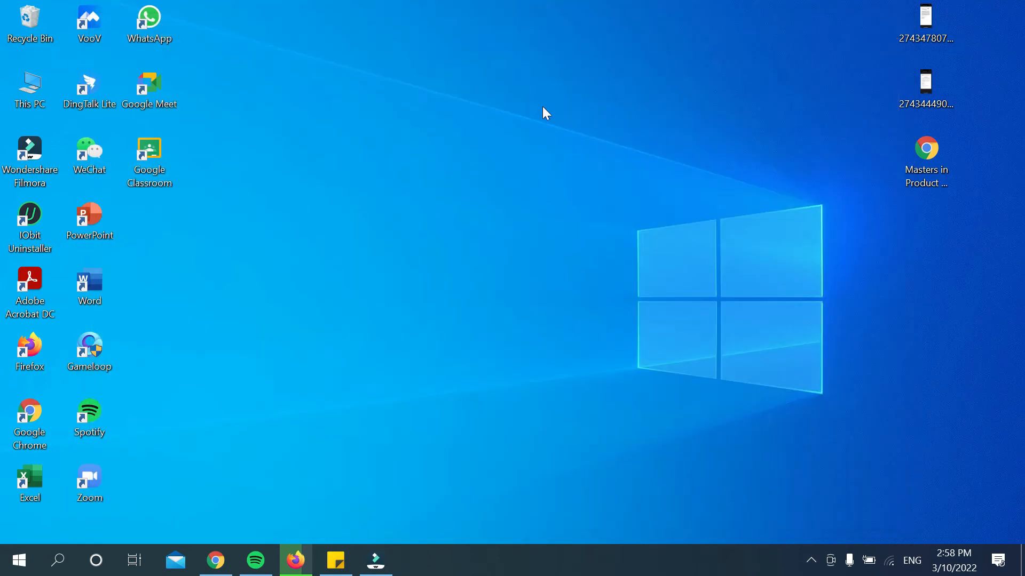
click(149, 156)
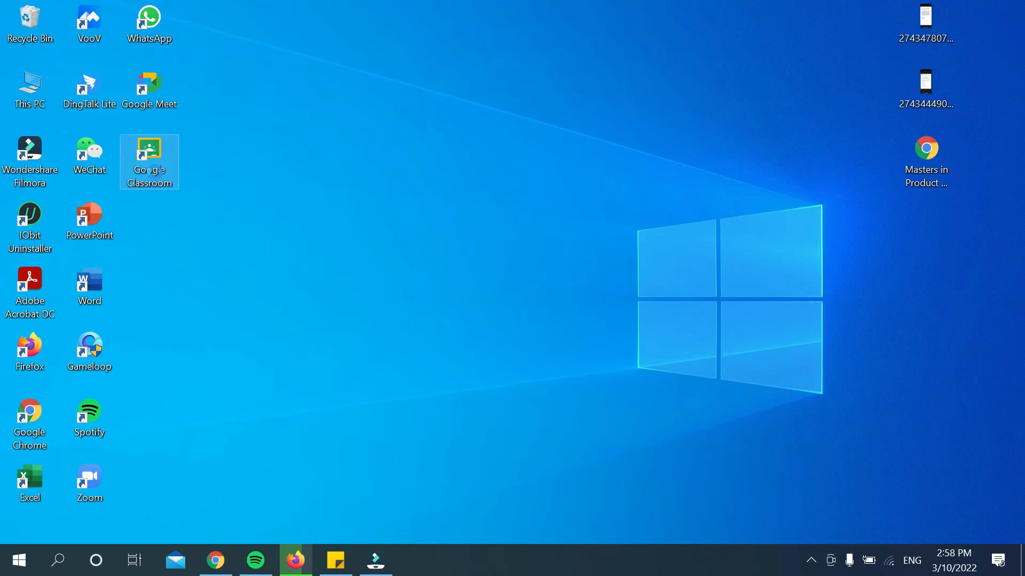
Delete the Google Classroom shortcut from the desktop via its context menu
right_click(149, 163)
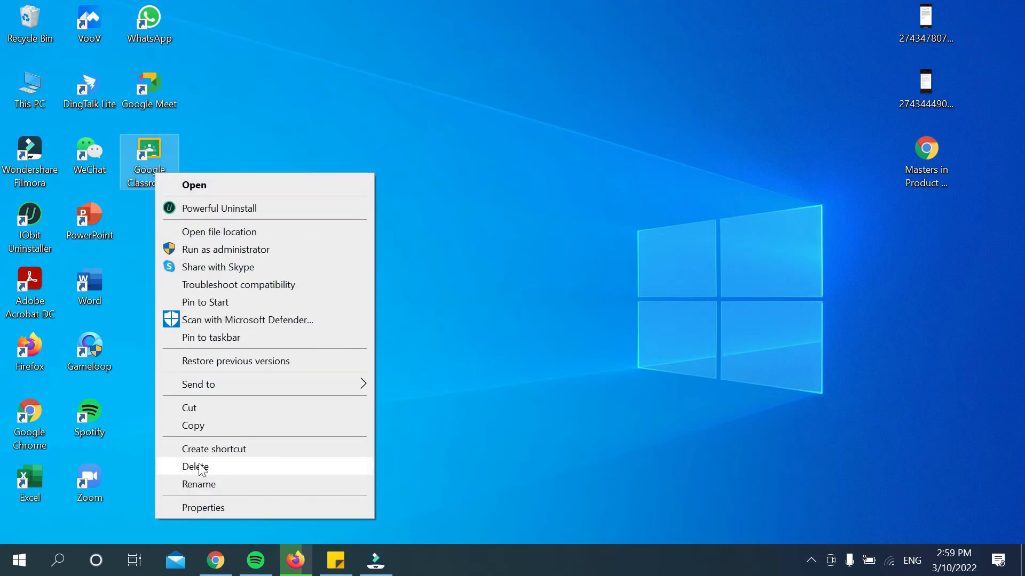
click(194, 466)
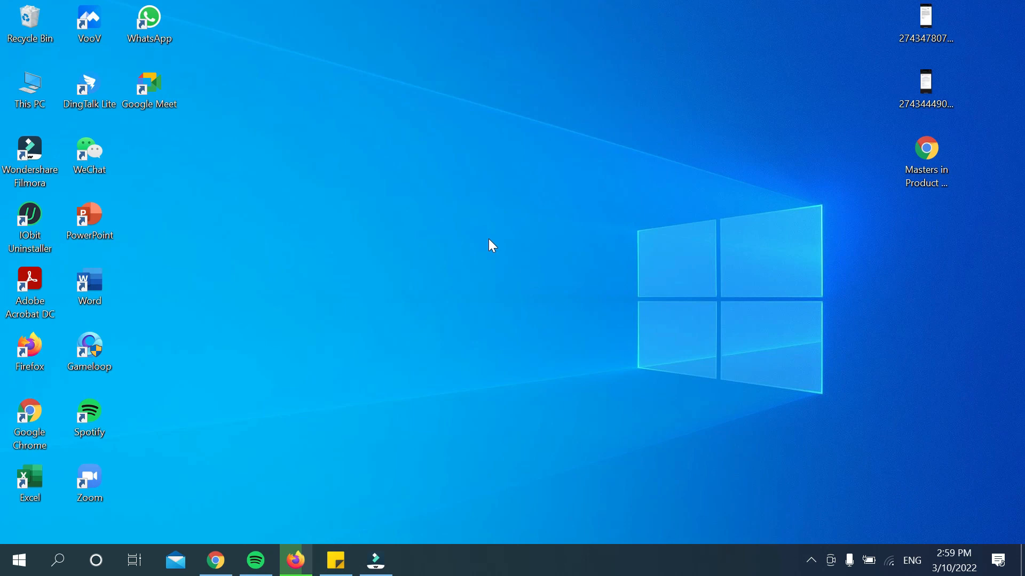
mouse_move(785, 504)
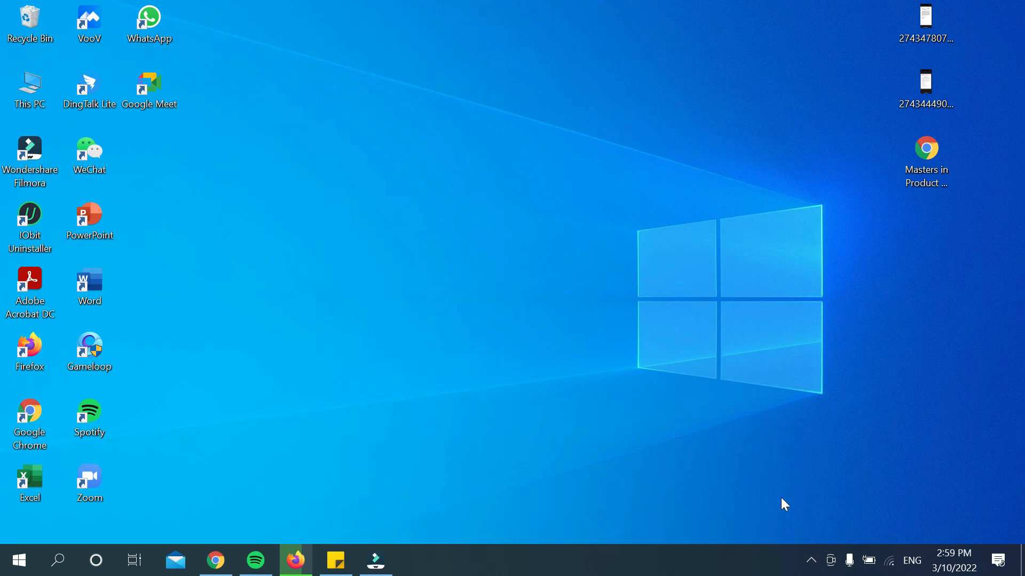
Bring up the screen recorder's options from the hidden tray icons
click(810, 560)
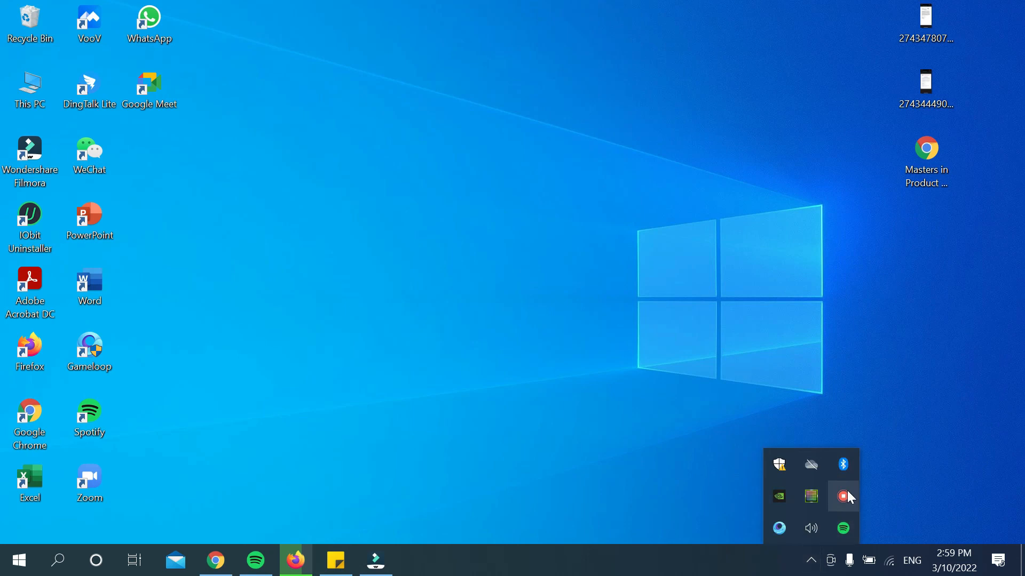
right_click(843, 496)
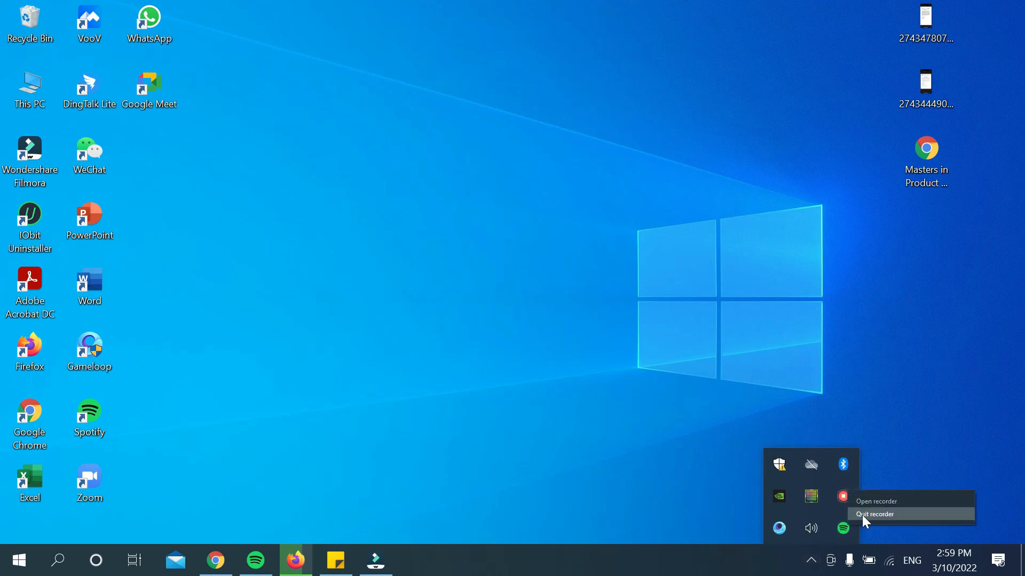